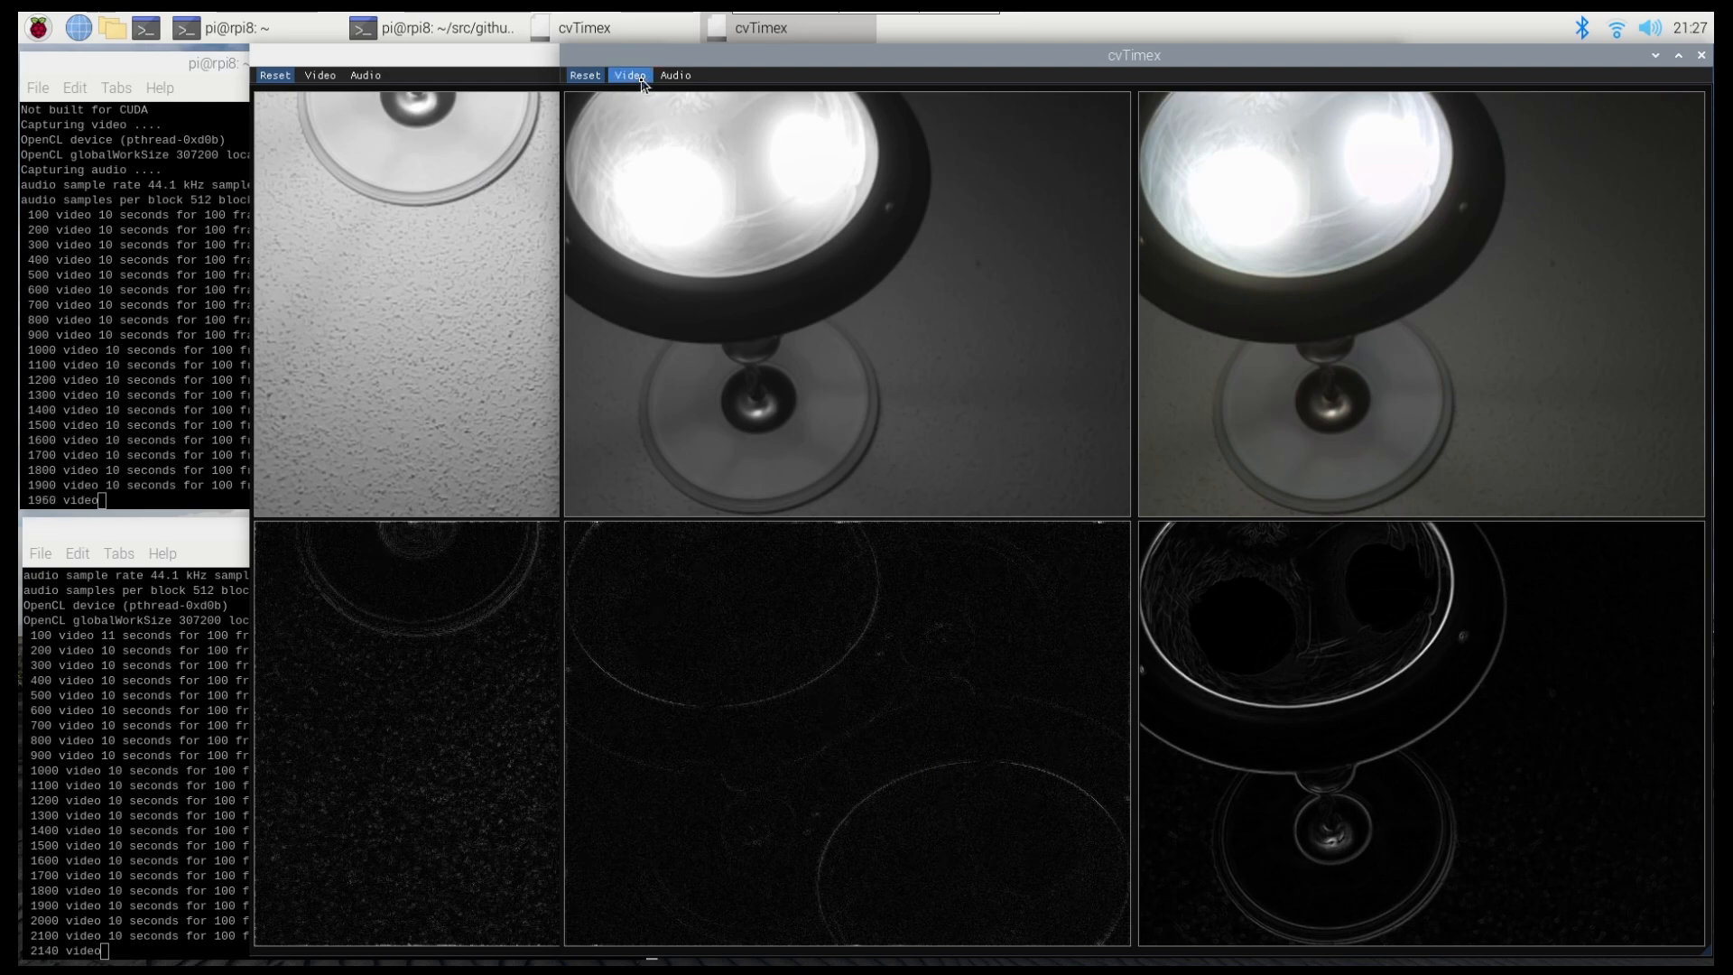
Step: Raise the ceiling-camera window over the lamp-camera one with its Video settings panel showing
left_click(630, 75)
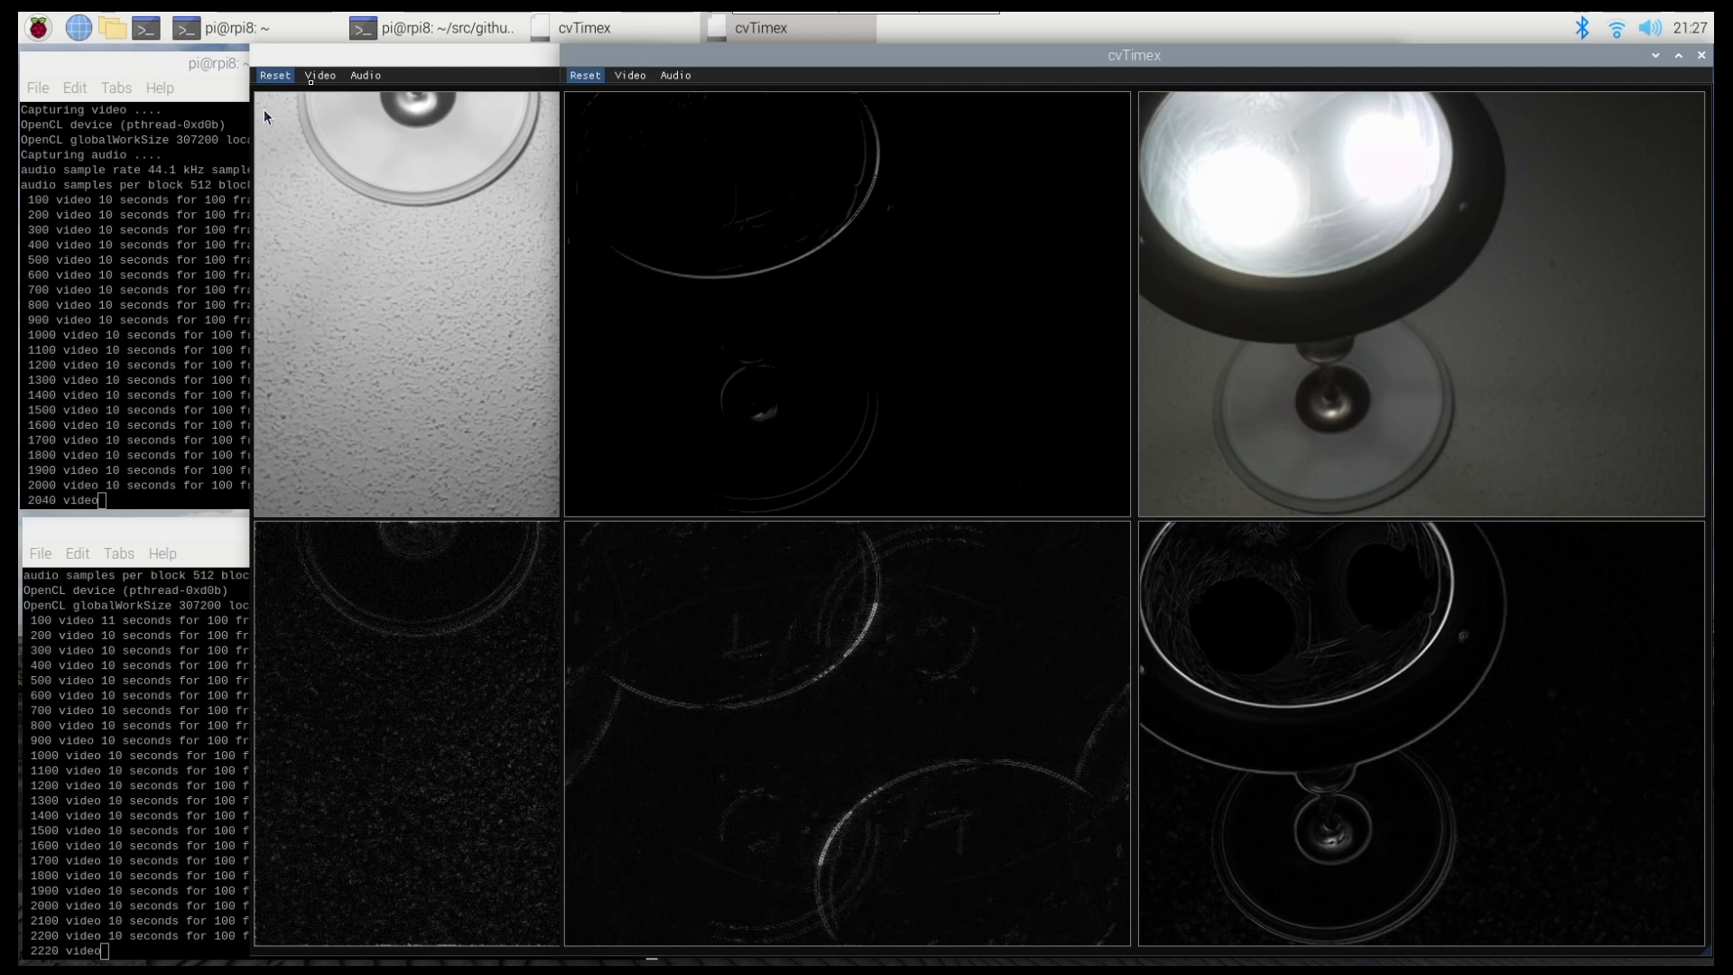
left_click(320, 75)
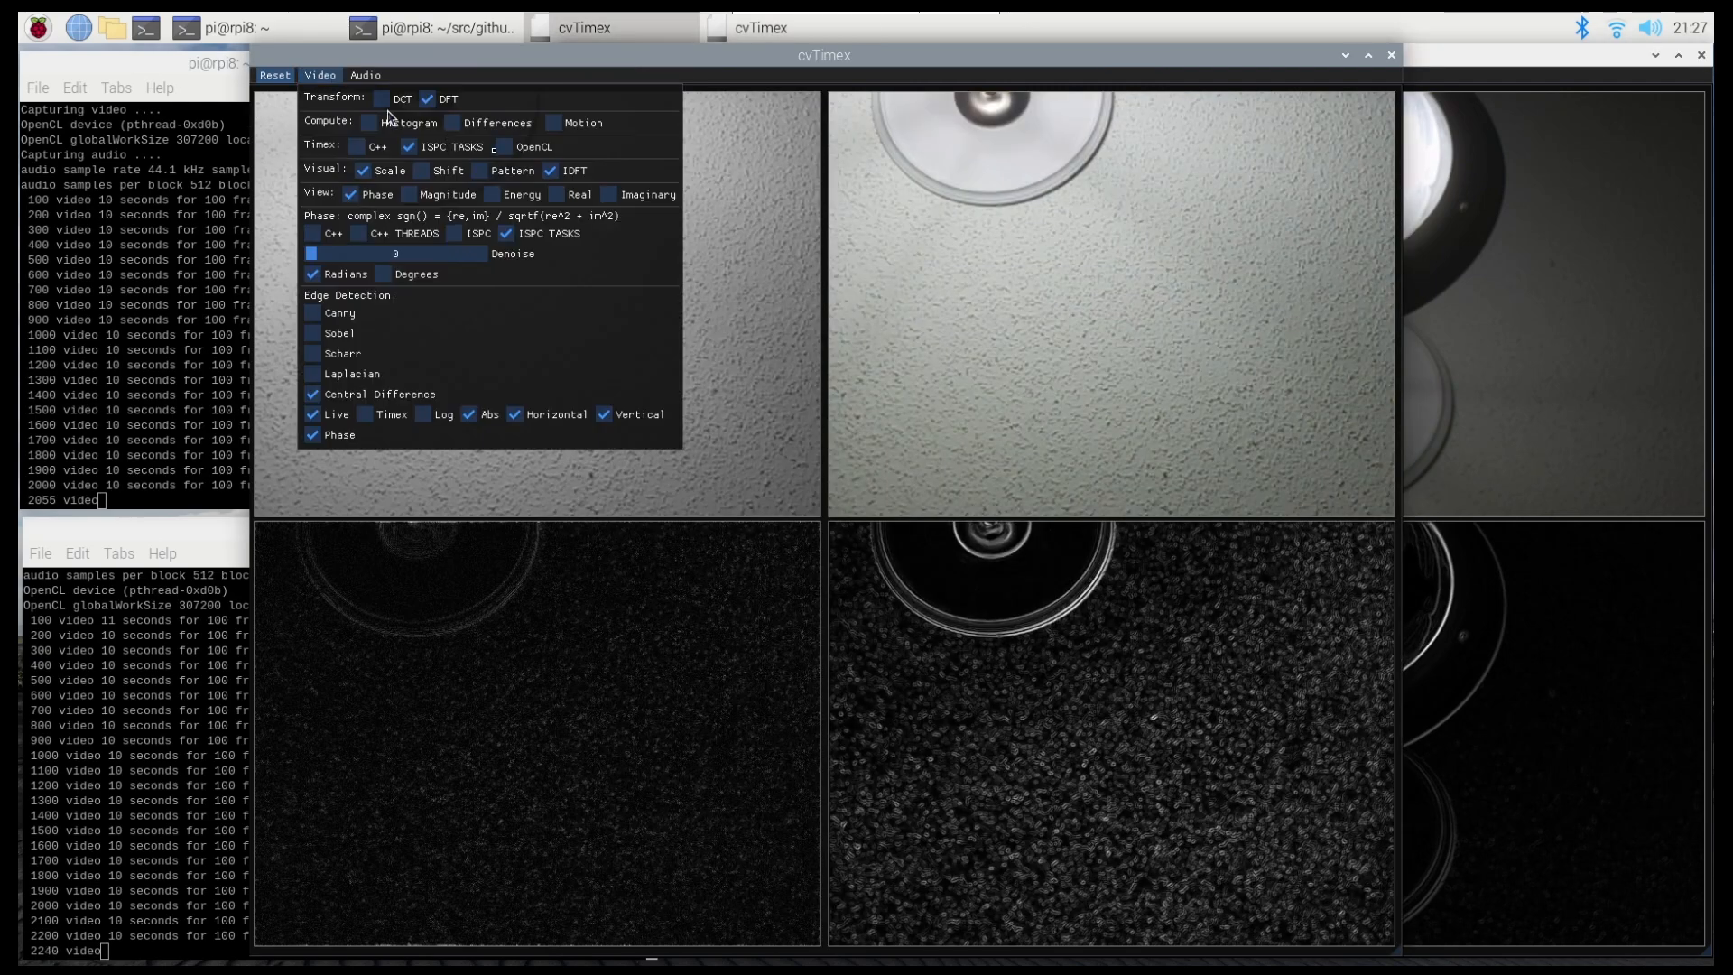
Step: Enable Denoise under Compute for the ceiling camera and dismiss the panel
left_click(453, 123)
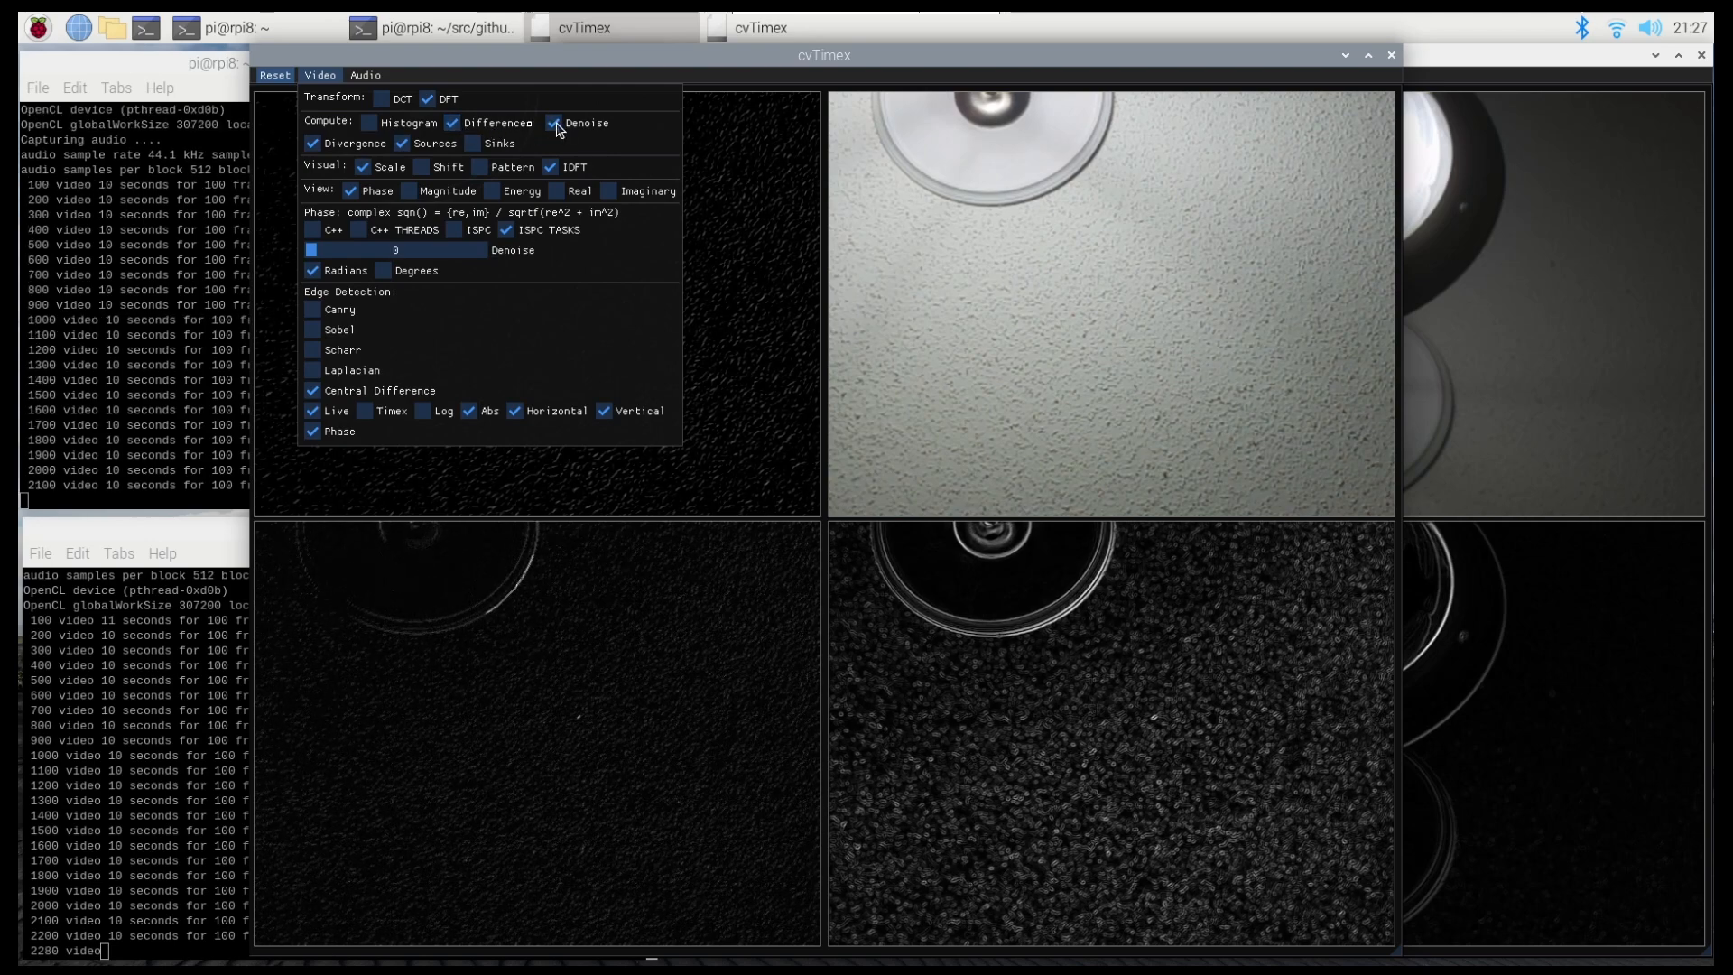
left_click(555, 123)
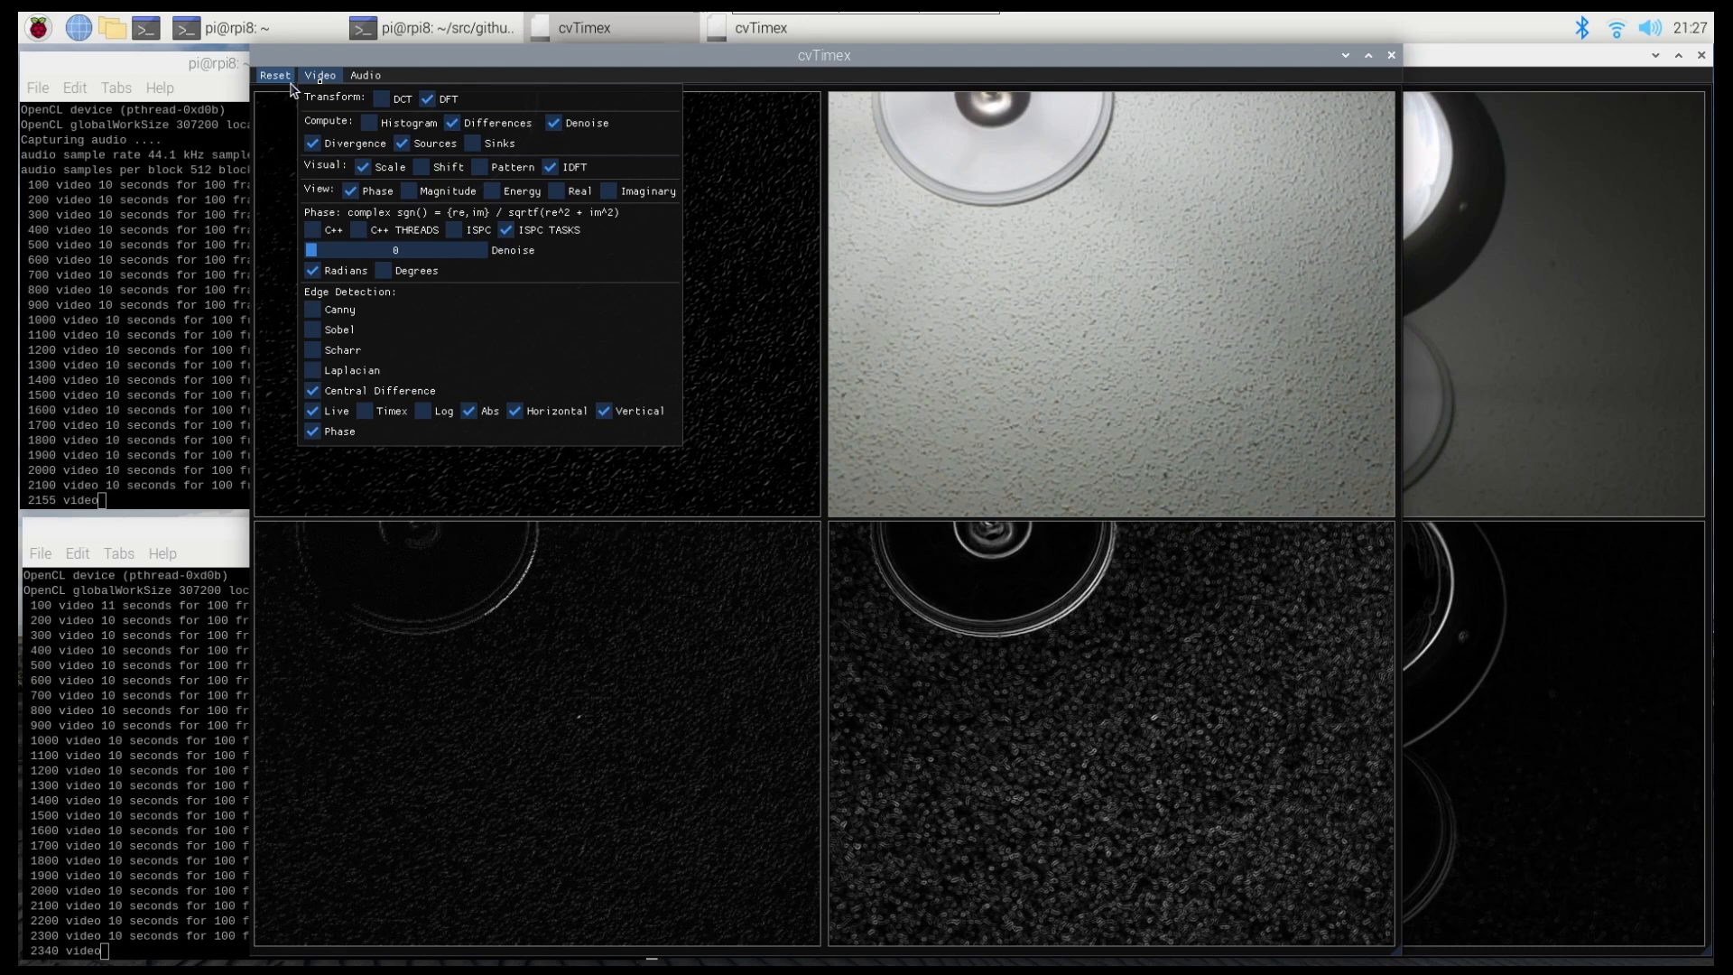
left_click(320, 74)
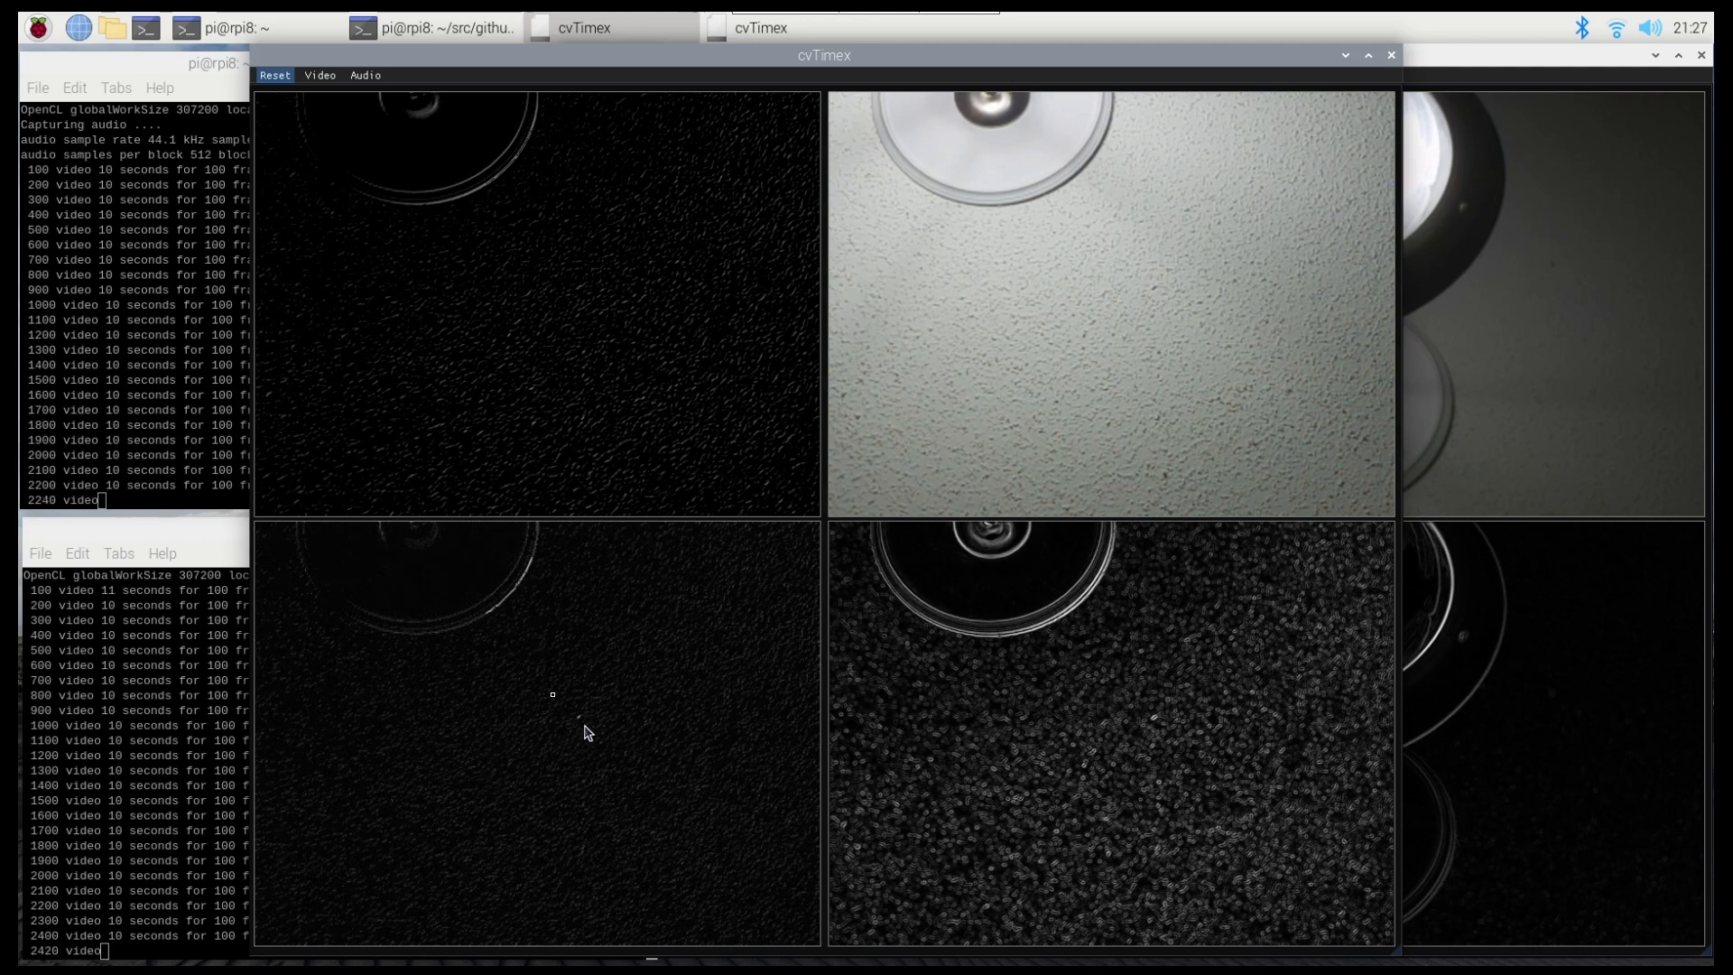
mouse_move(1128, 787)
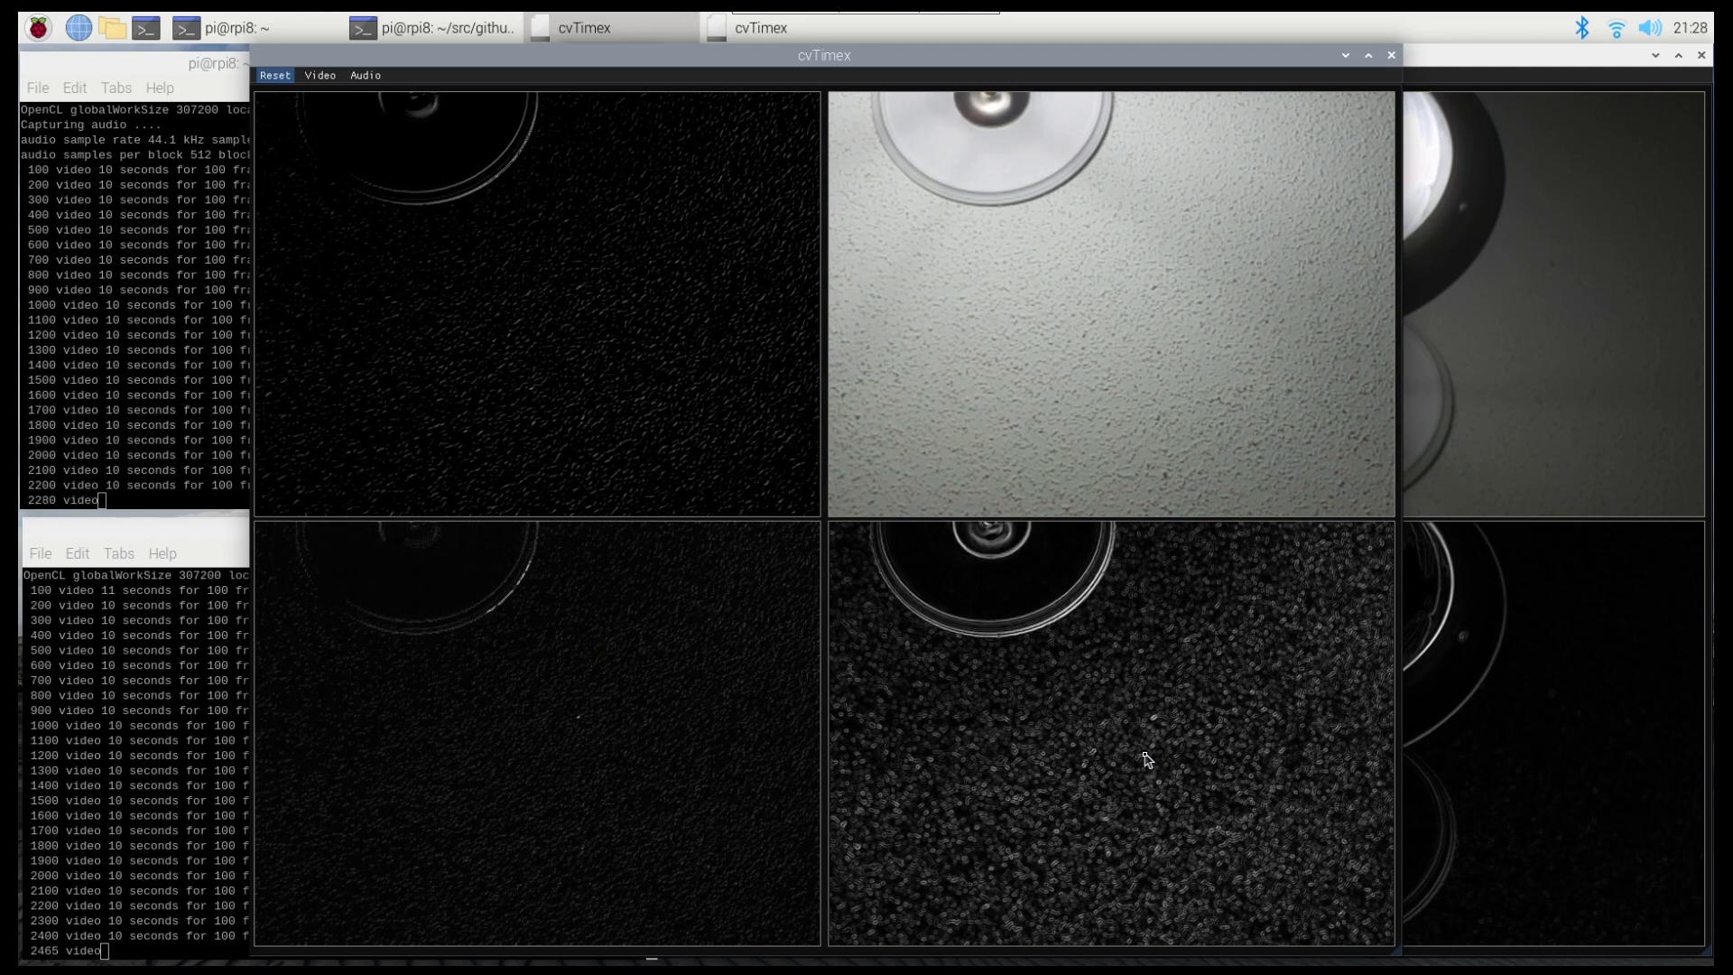
mouse_move(589, 486)
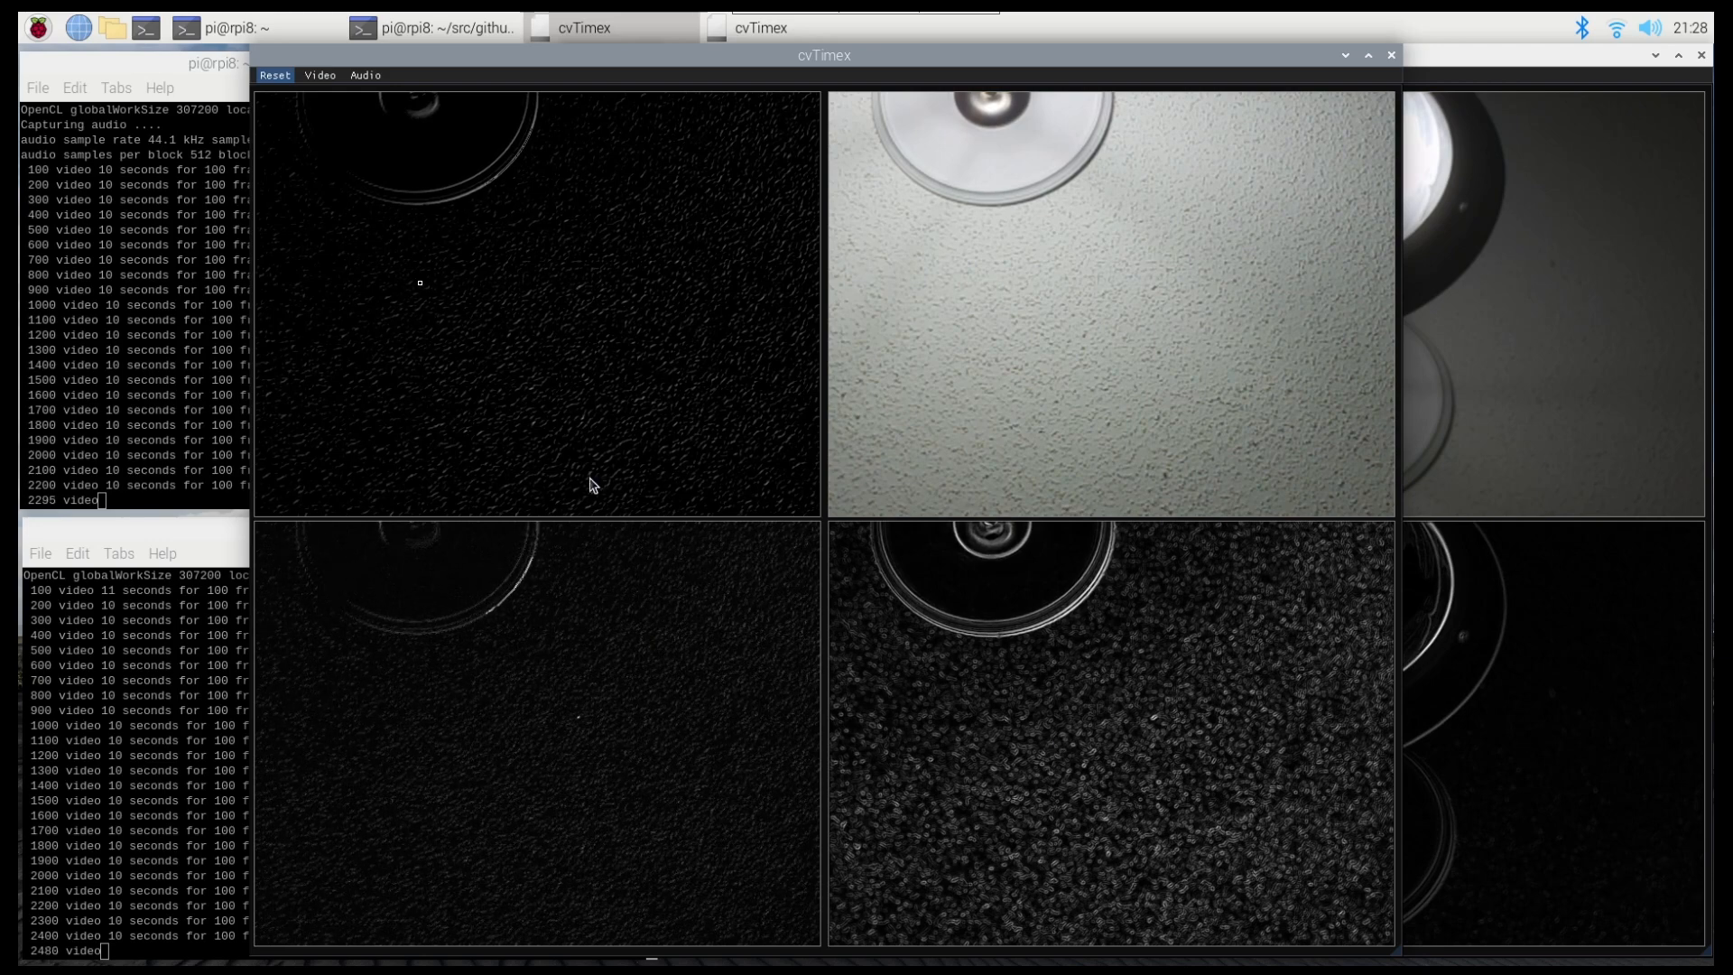
Step: Reopen the Video panel and enable the RGB Histogram overlay for the ceiling camera
left_click(365, 74)
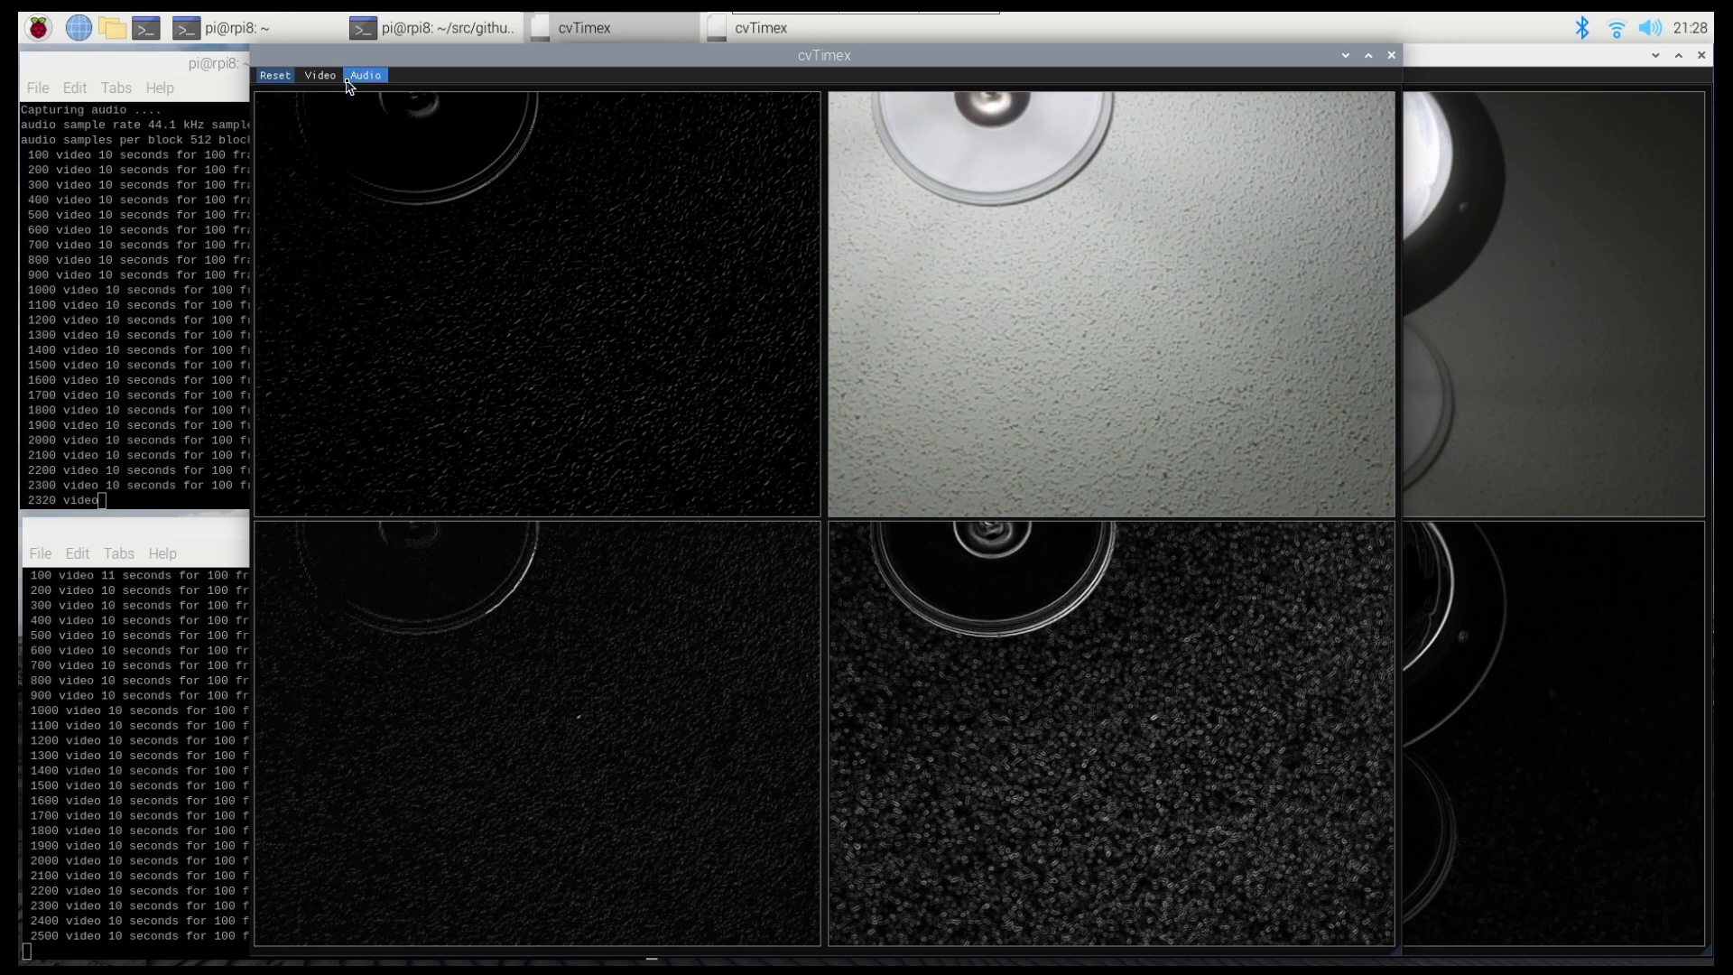
left_click(320, 74)
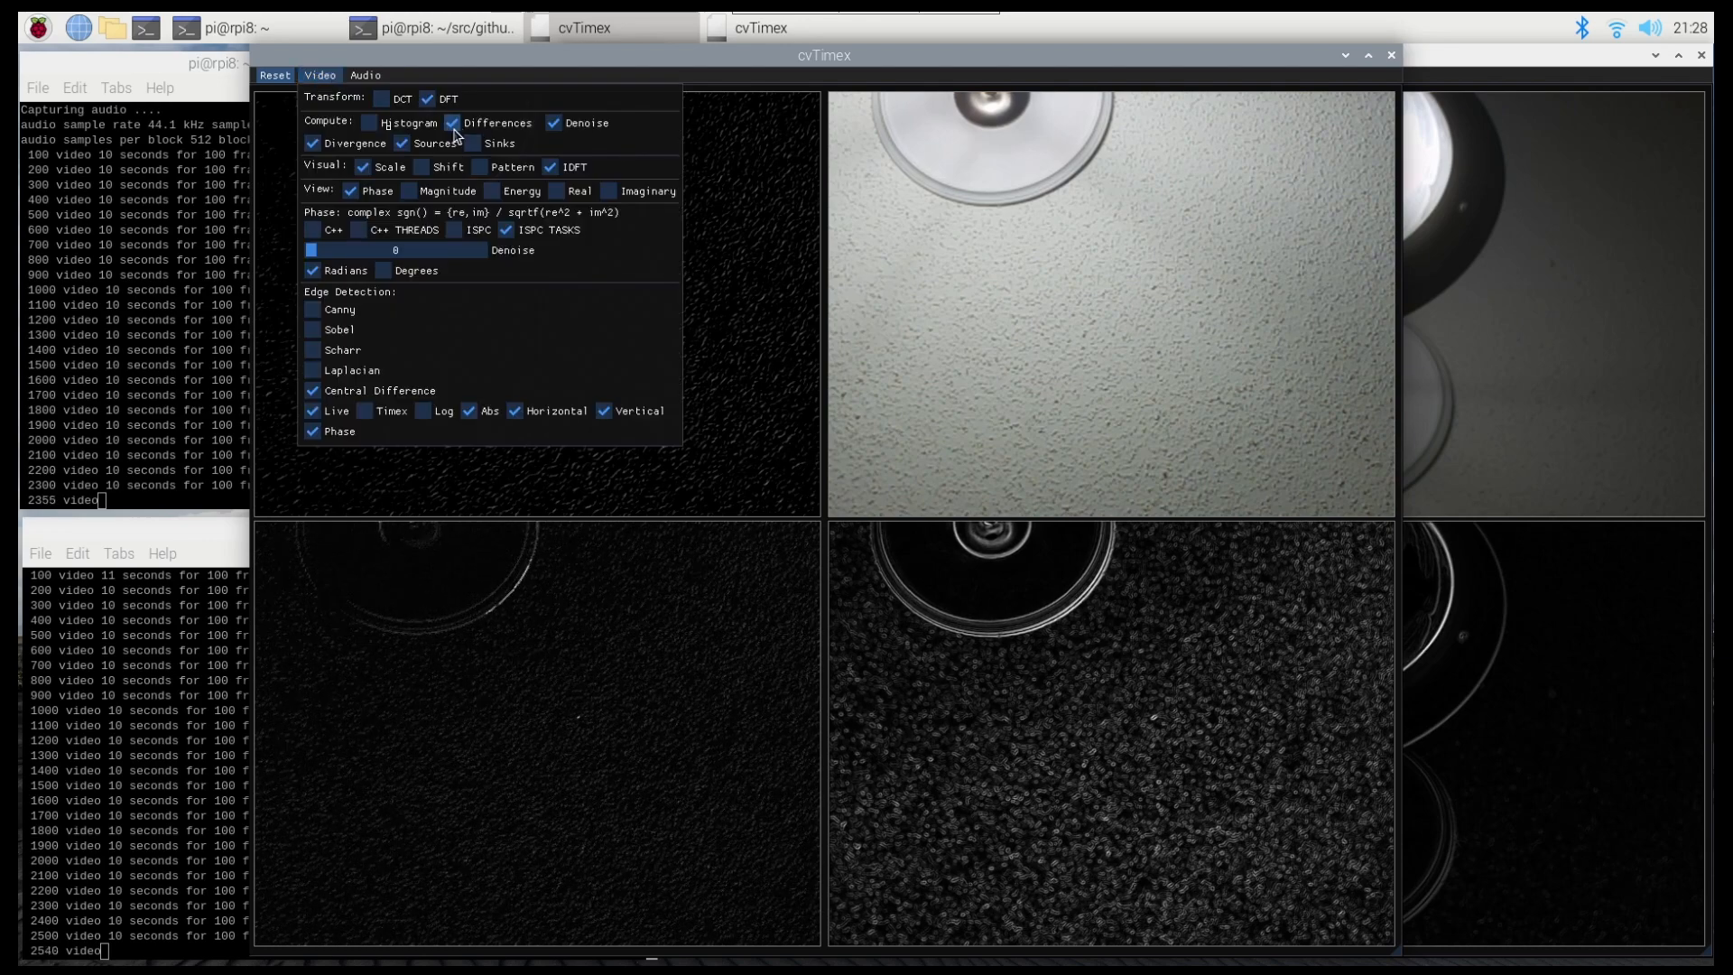
left_click(368, 123)
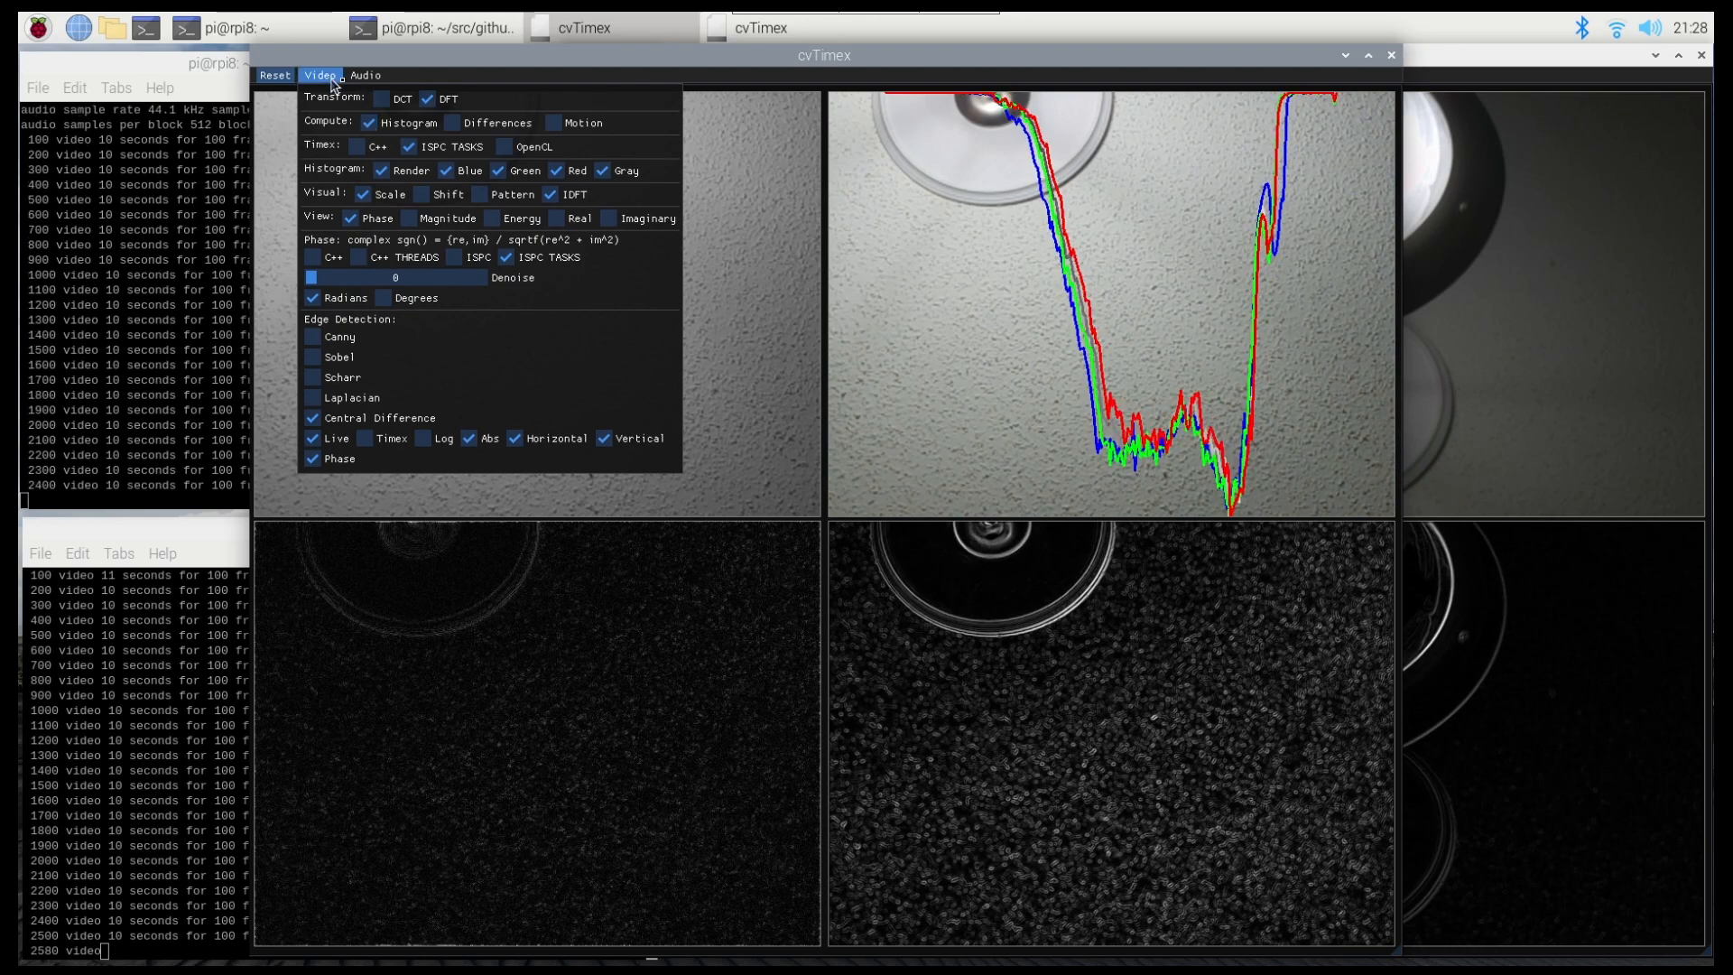
left_click(363, 75)
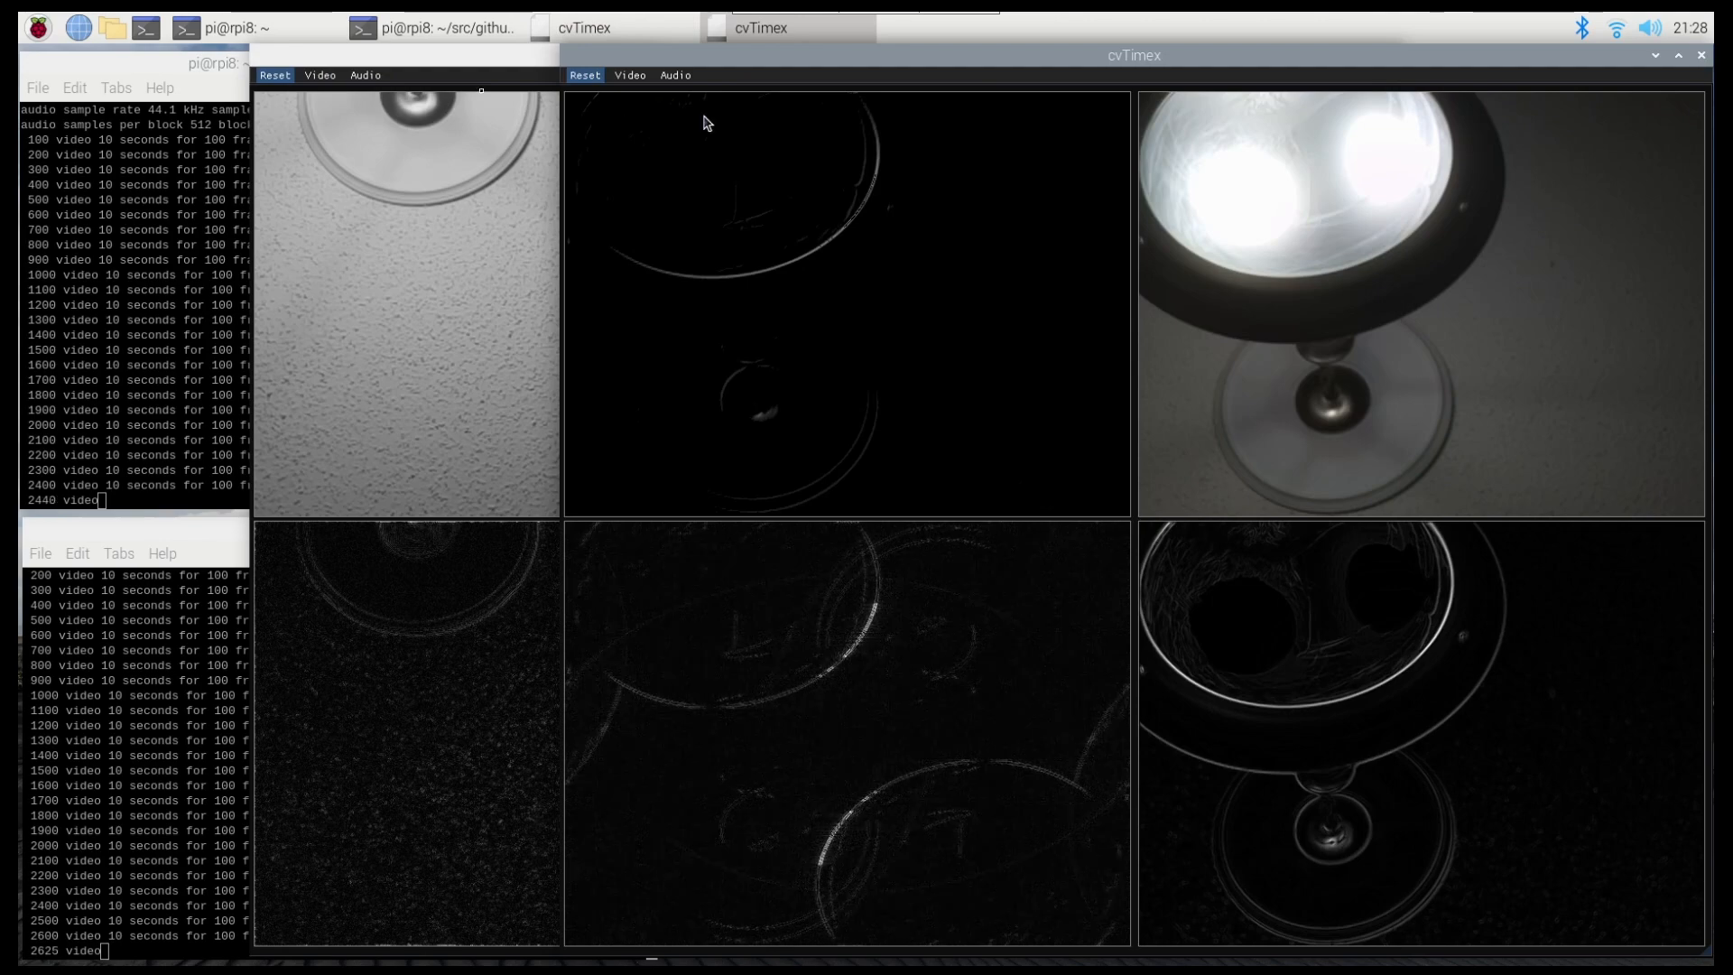
Step: Enable the Histogram overlay under Compute in the lamp-camera window's Video panel
left_click(630, 75)
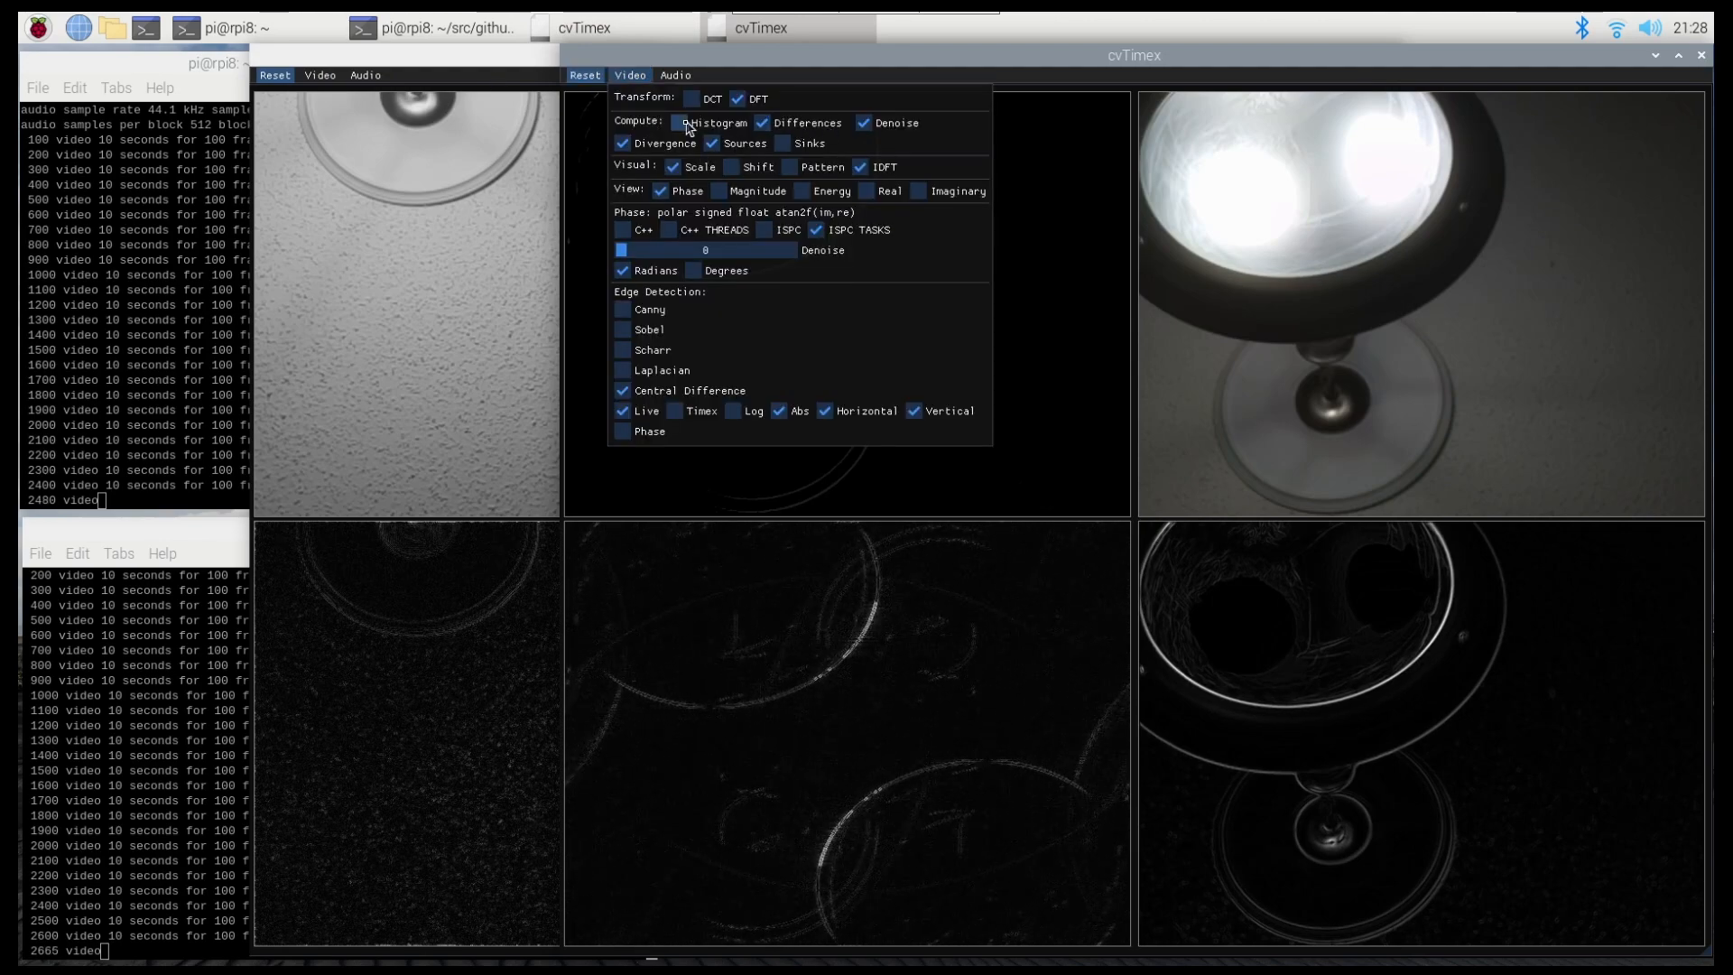
left_click(679, 123)
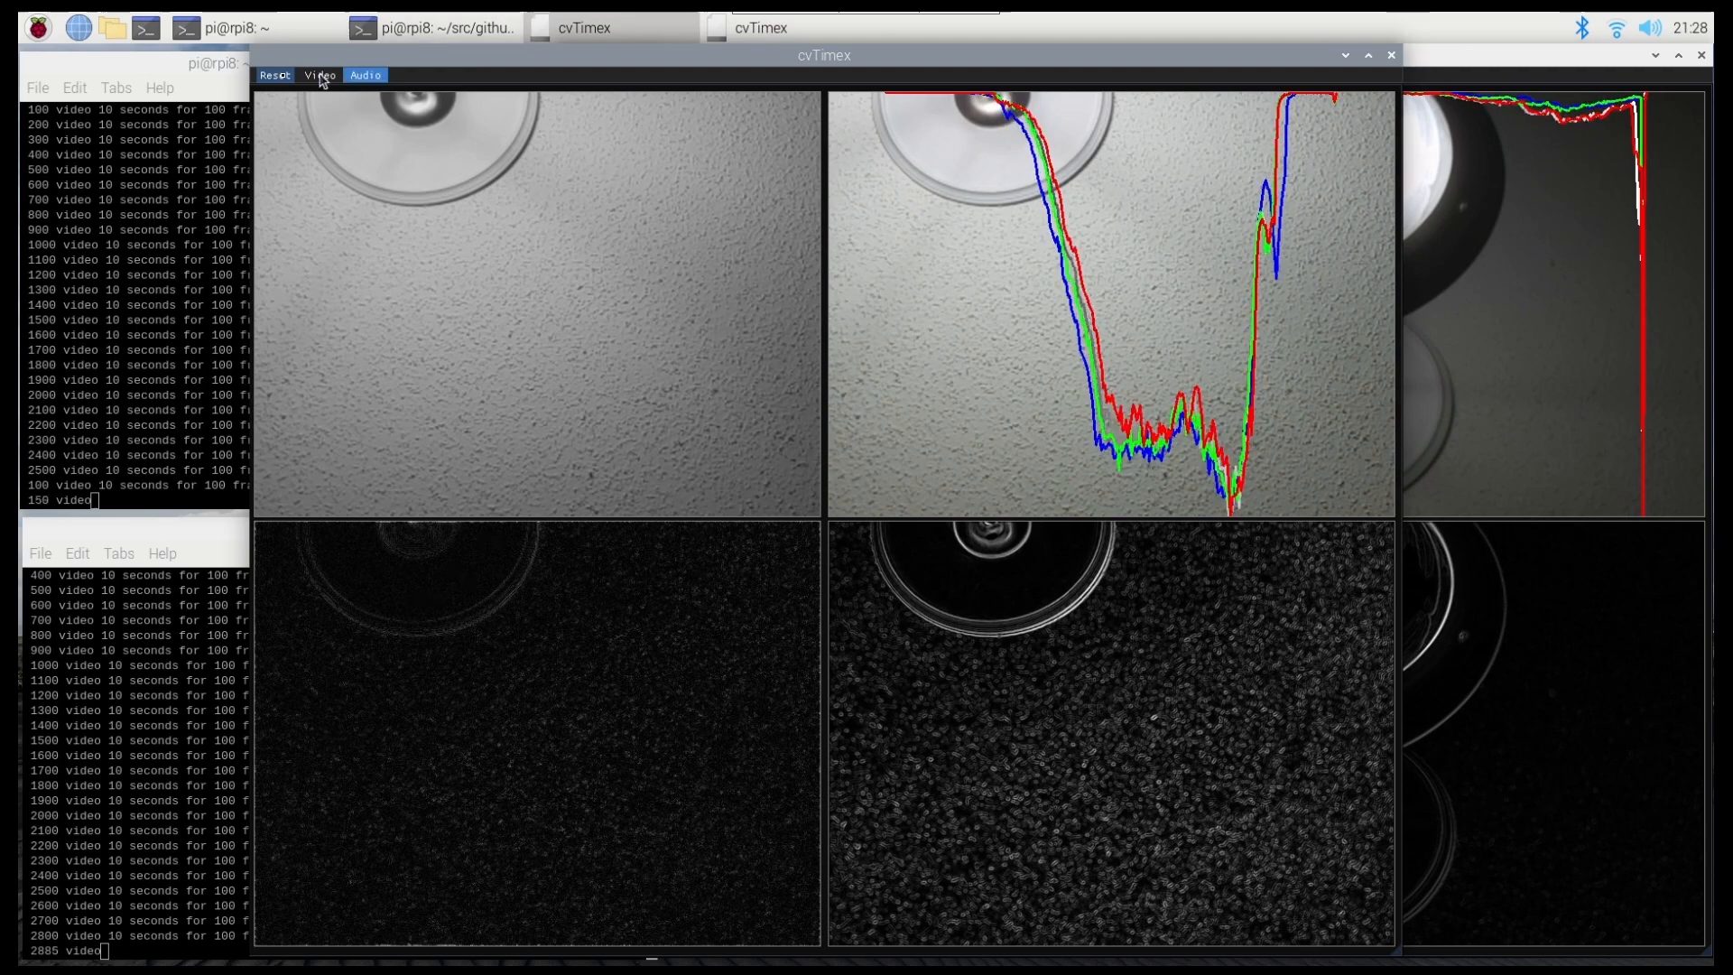
left_click(272, 74)
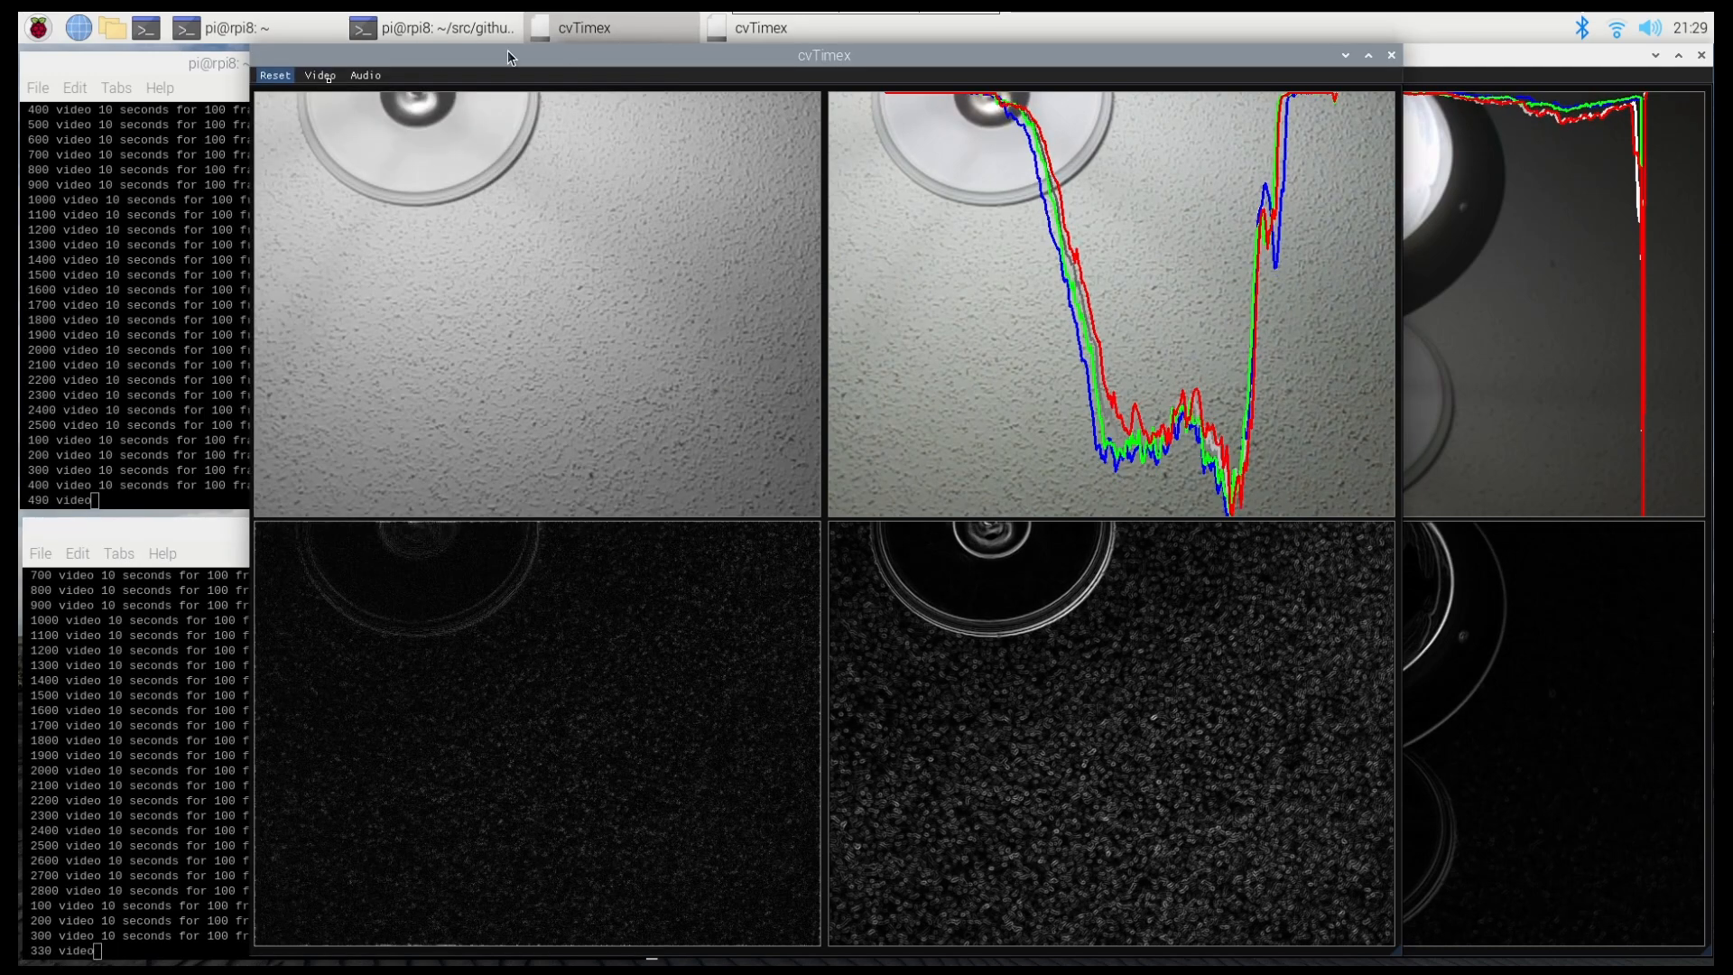
left_click(320, 74)
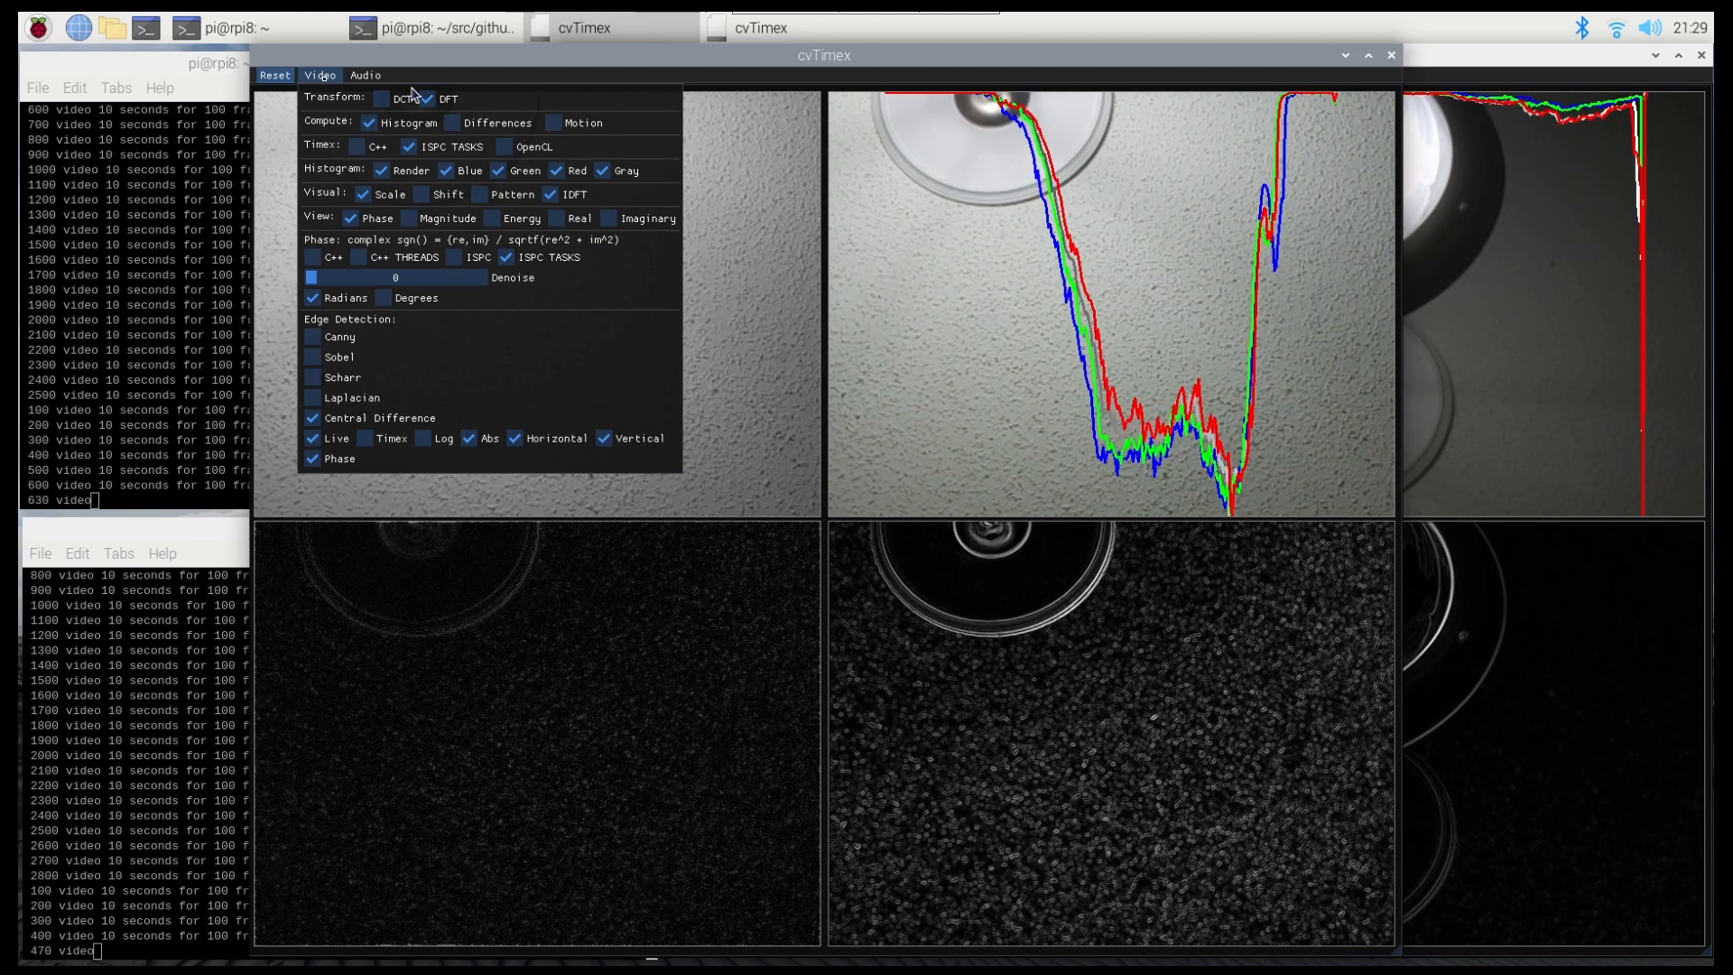
left_click(319, 74)
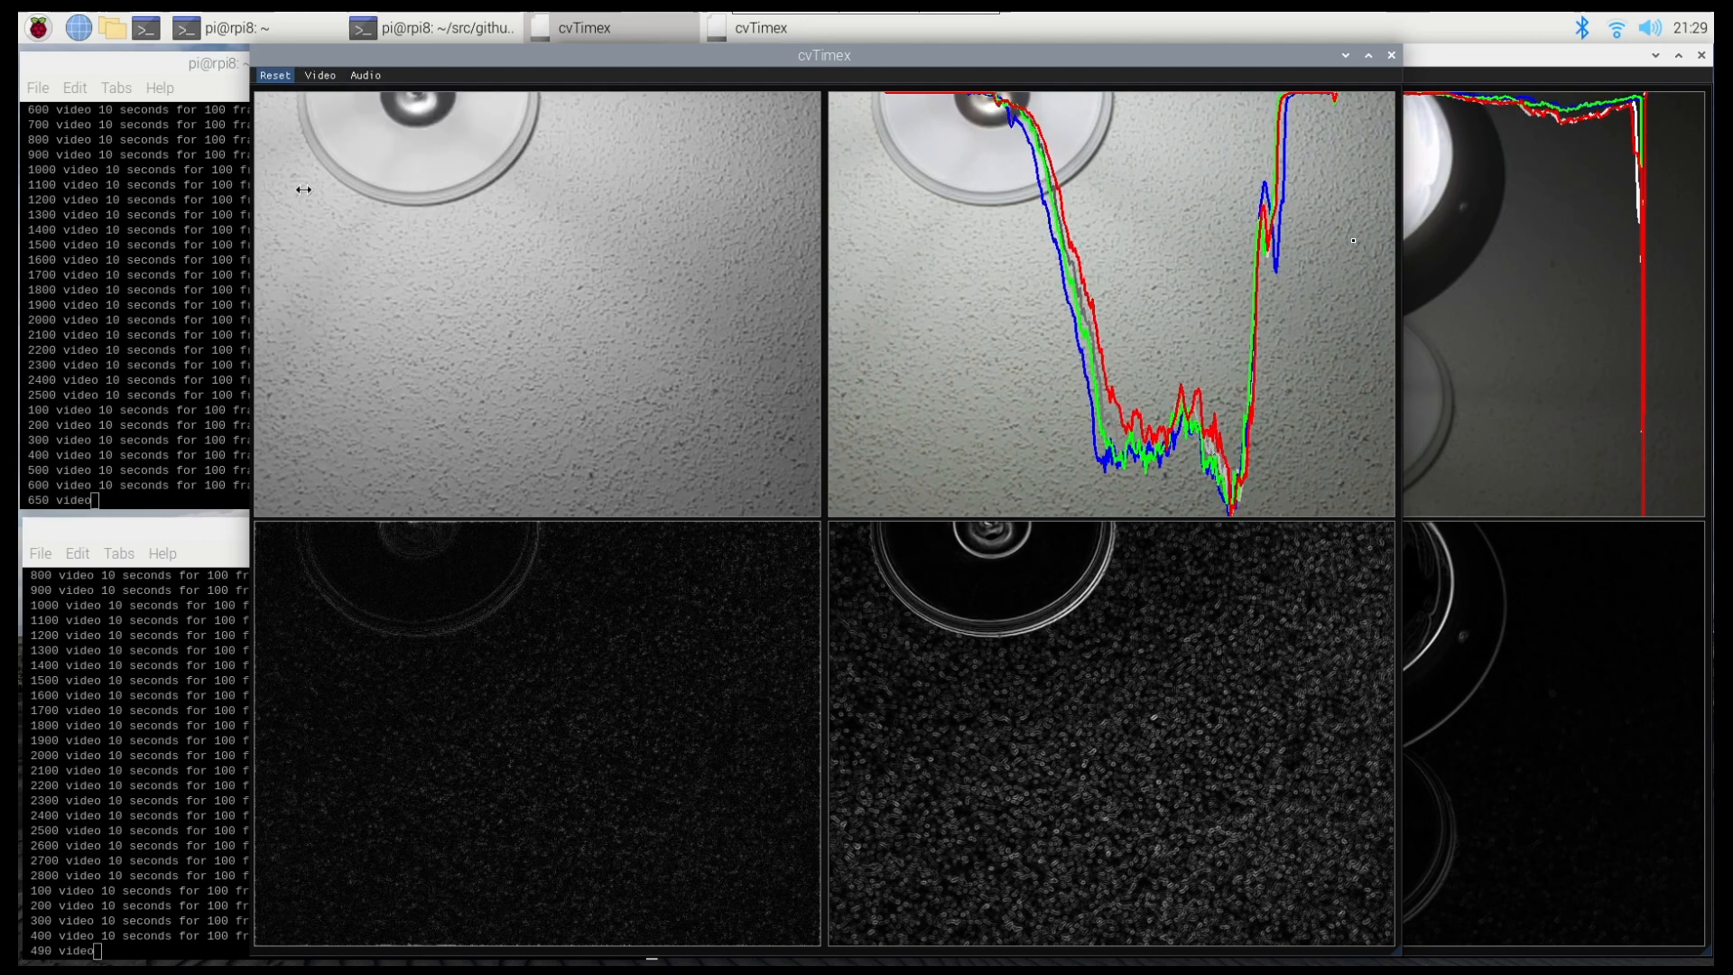